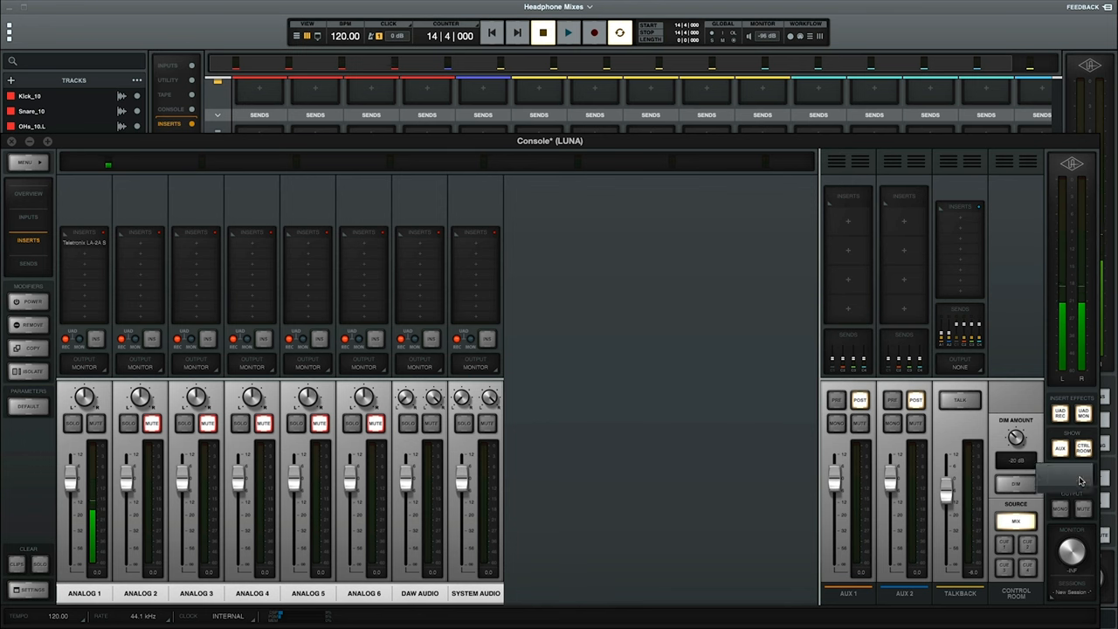
# - Show the cue output routing listing the four cue mixes and their headphone assignments
pyautogui.click(1071, 474)
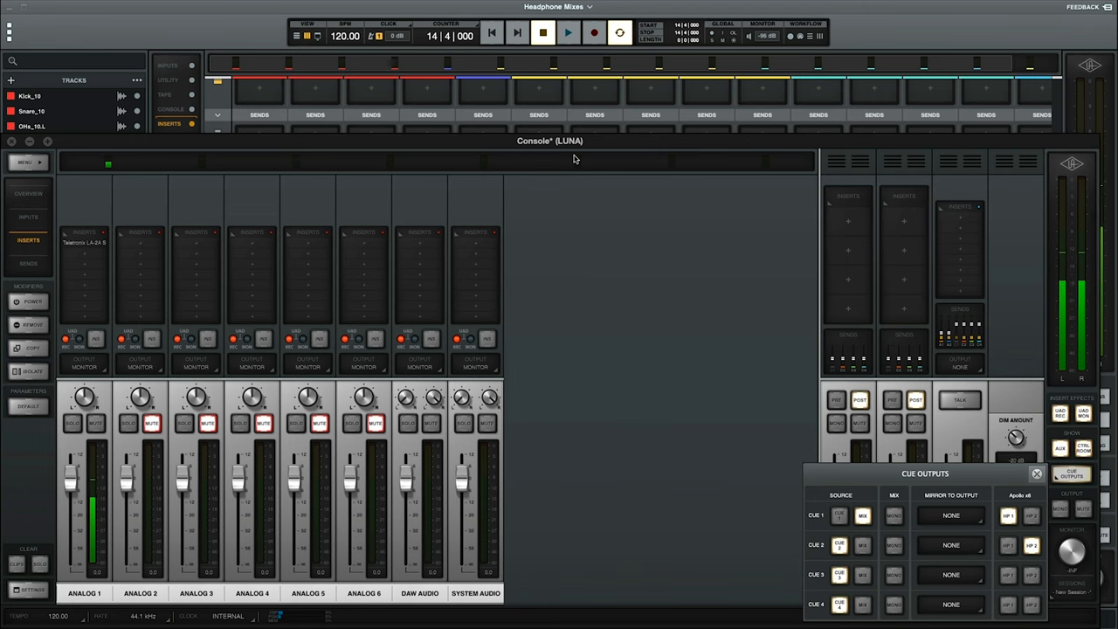
pyautogui.moveTo(554, 123)
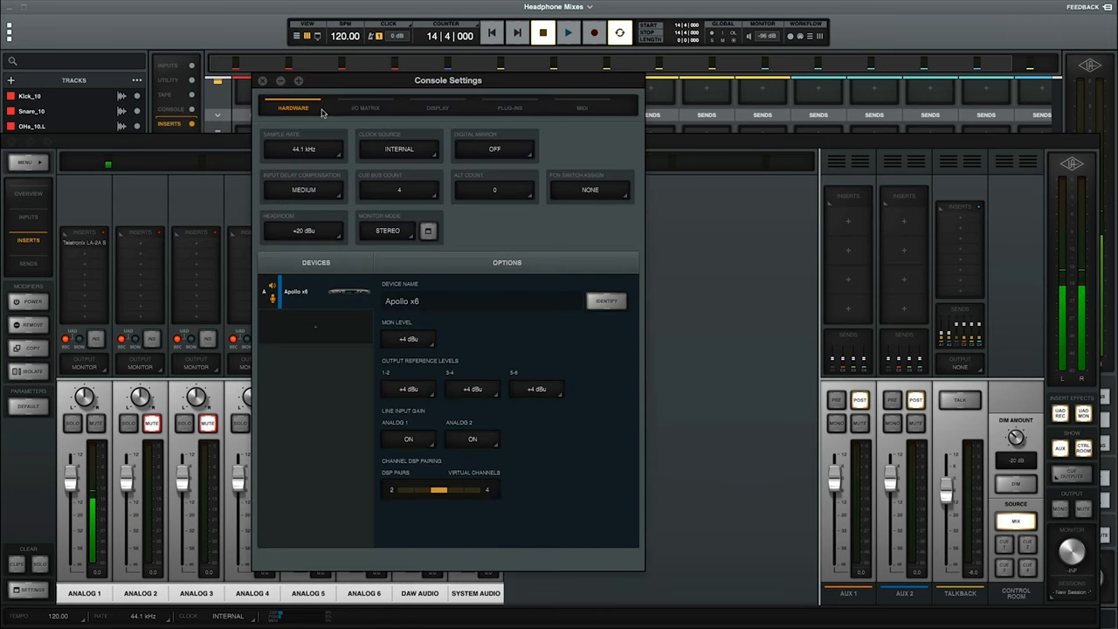
pyautogui.moveTo(345, 150)
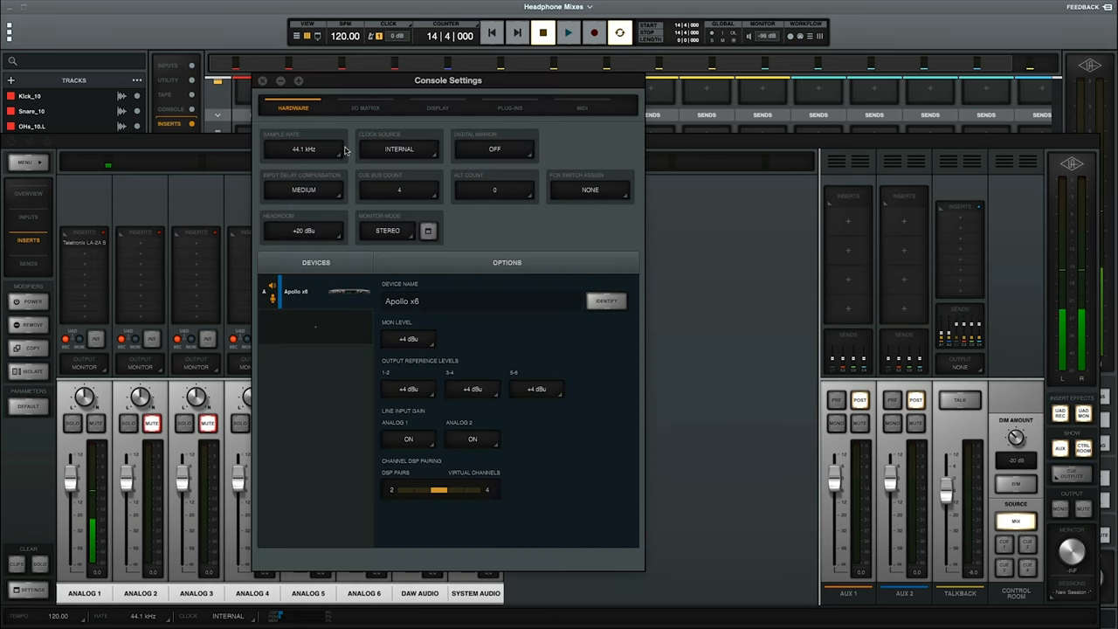
pyautogui.moveTo(391, 161)
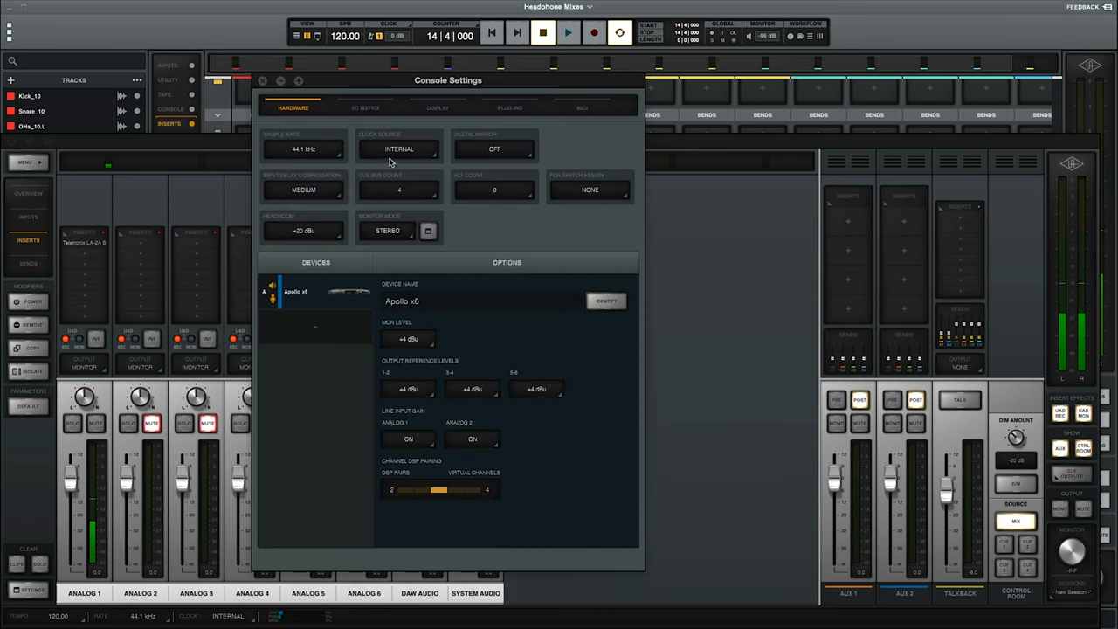
# - Keep the cue bus count at 4 in the Console hardware settings
pyautogui.click(399, 190)
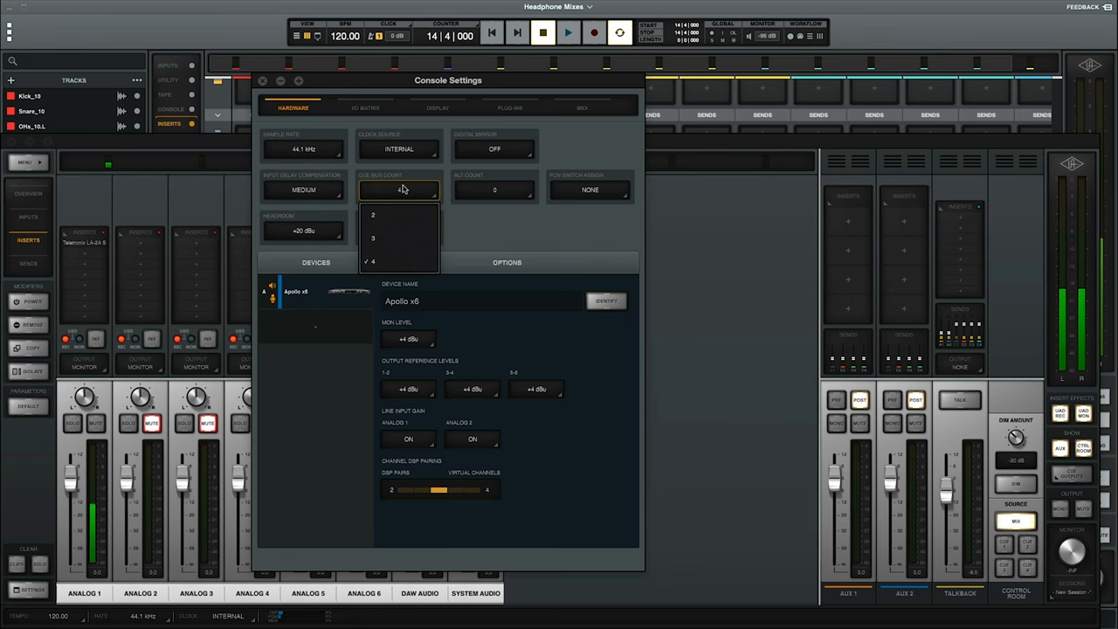
pyautogui.moveTo(436, 201)
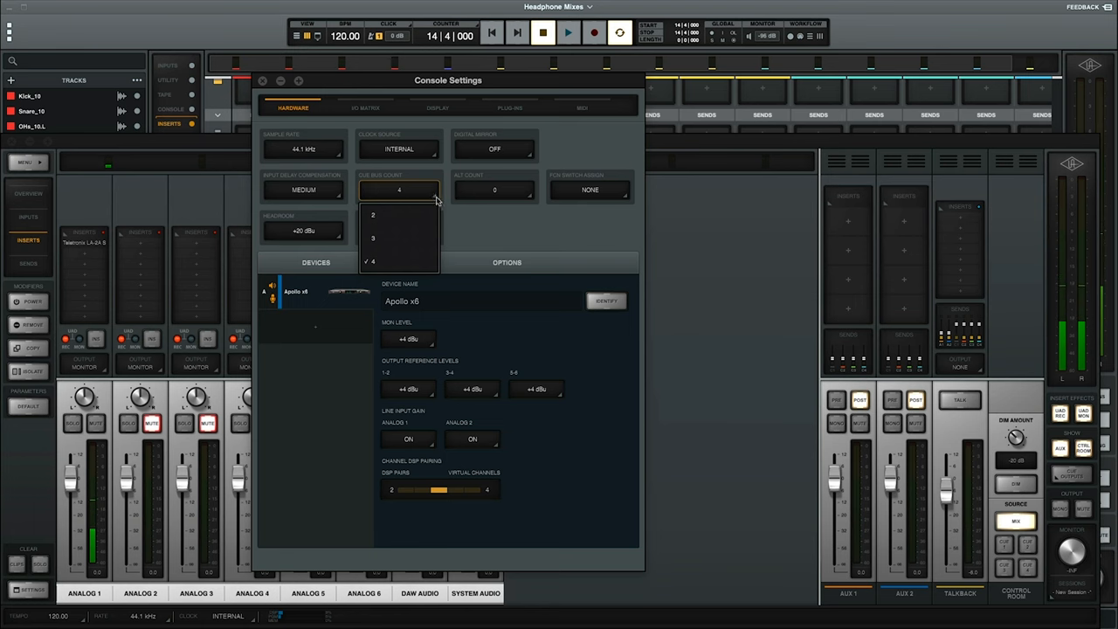
pyautogui.click(262, 80)
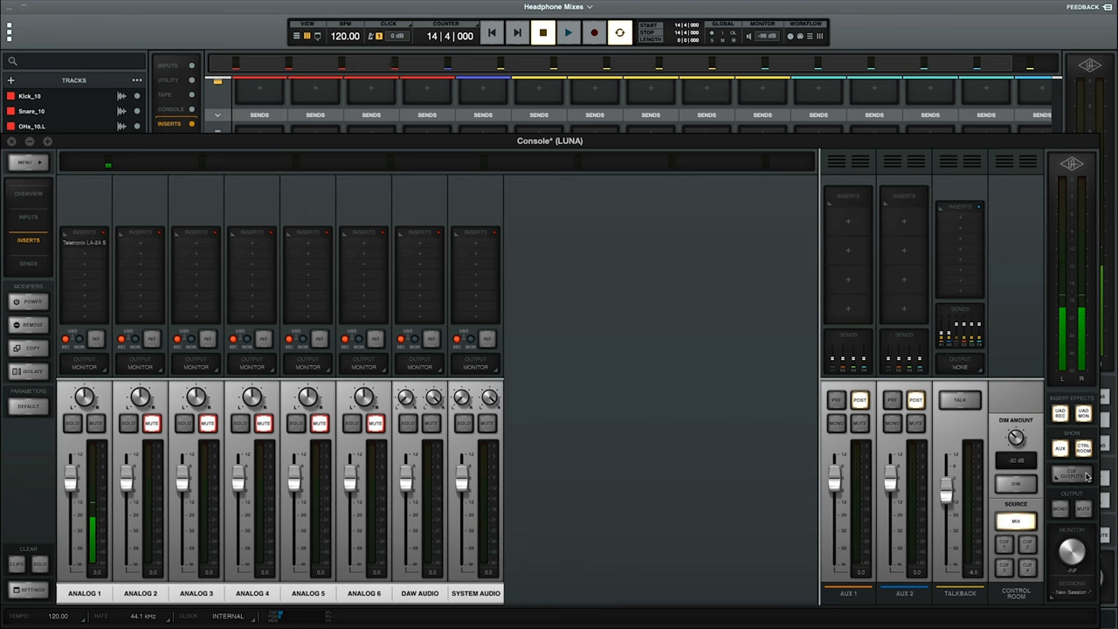
# - Route Cue 1 to the HP 1 headphone output on the Apollo x6 in Cue Outputs
pyautogui.click(1070, 475)
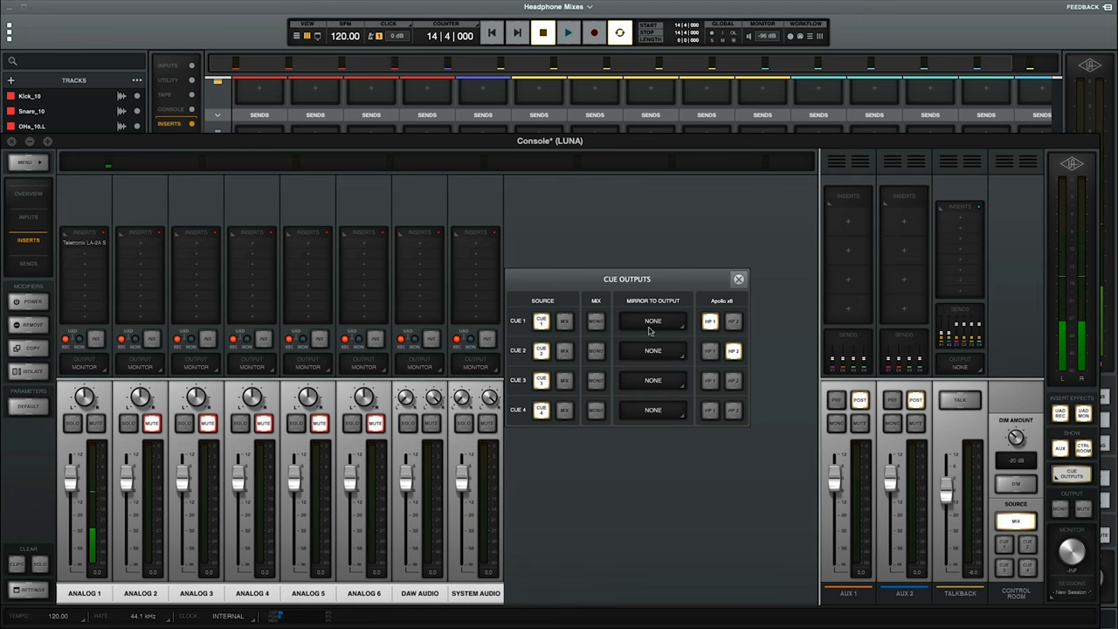
pyautogui.click(709, 320)
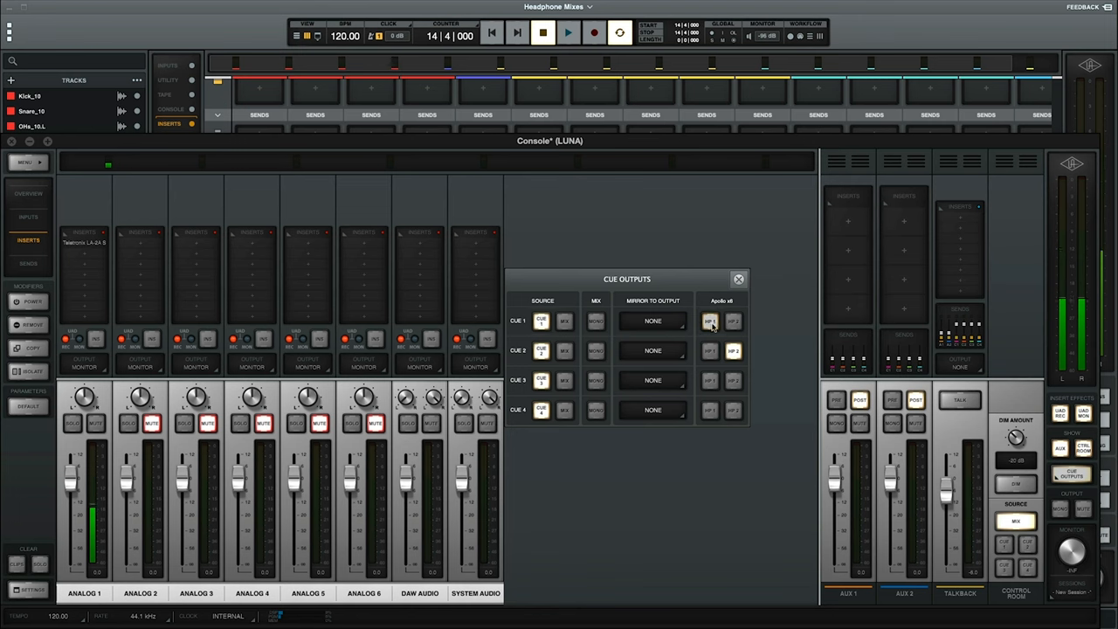
pyautogui.click(710, 321)
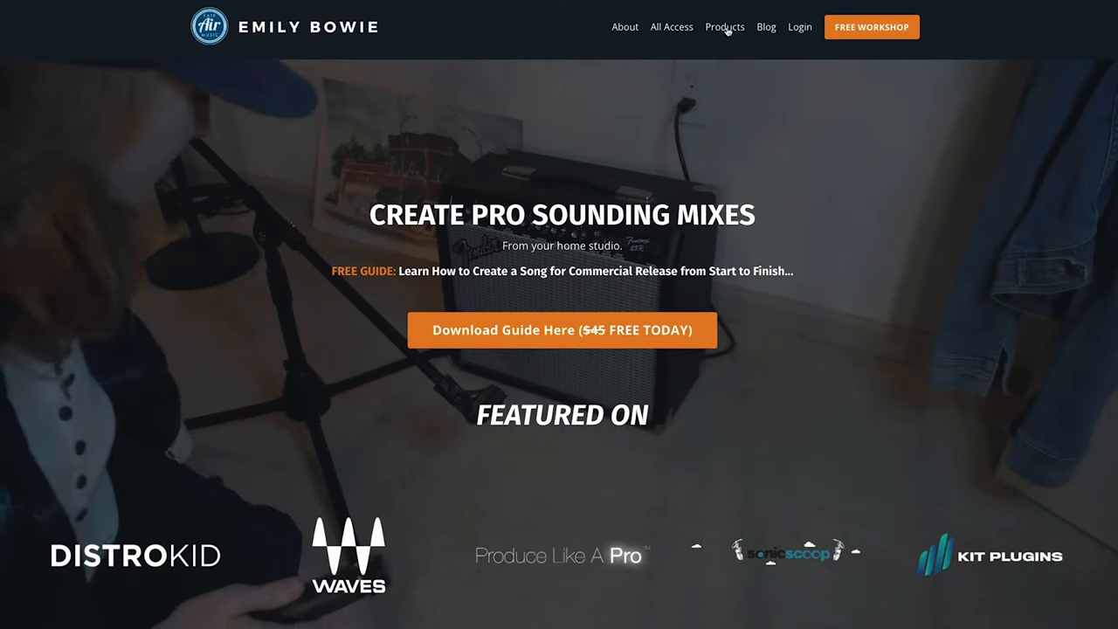
# - Browse the Products page's mixing templates and free resource guides on the Emily Bowie site
pyautogui.click(726, 26)
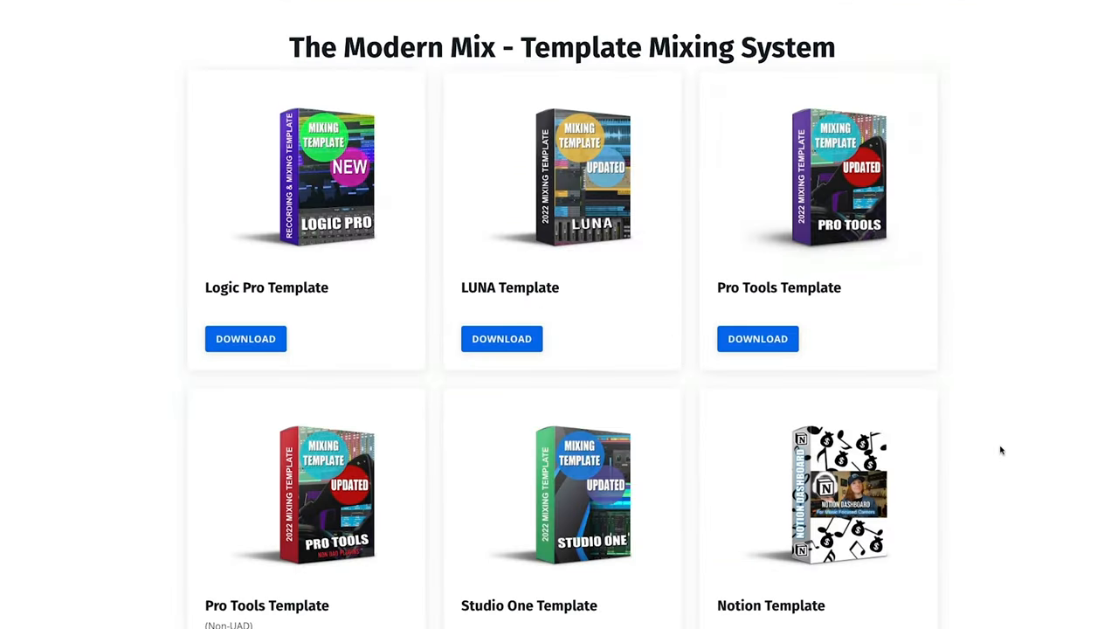
pyautogui.scroll(-3)
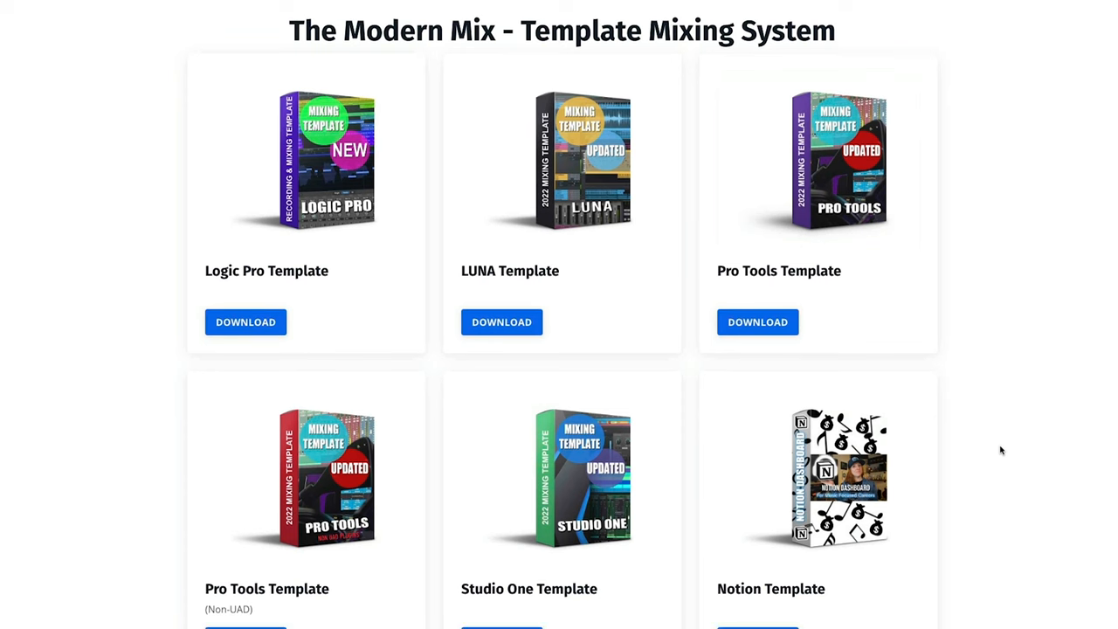
pyautogui.scroll(-3)
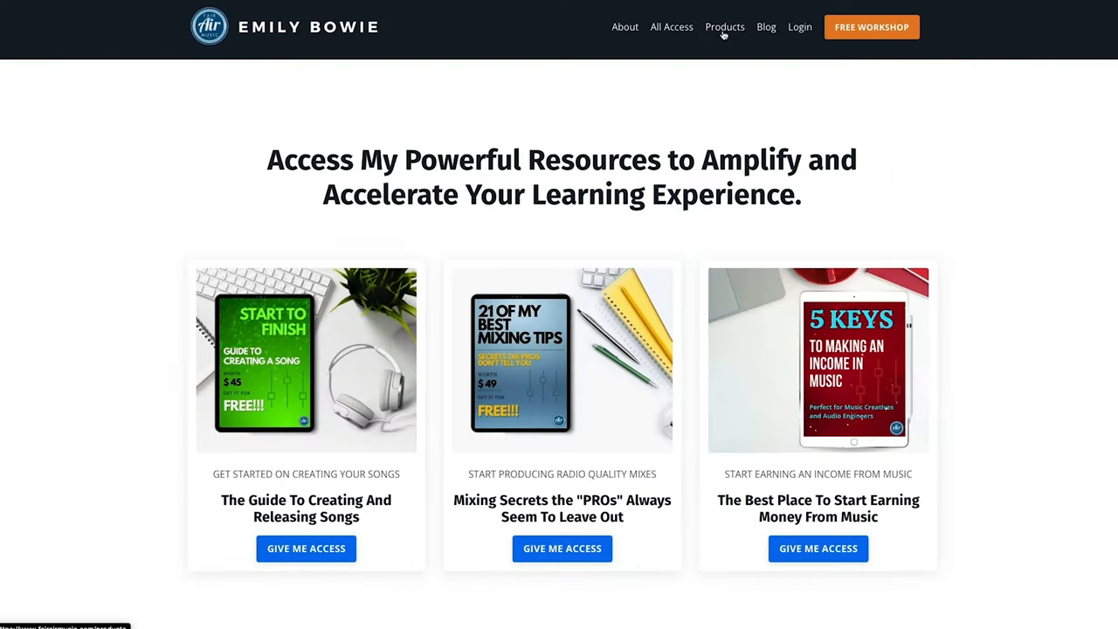
pyautogui.moveTo(1020, 394)
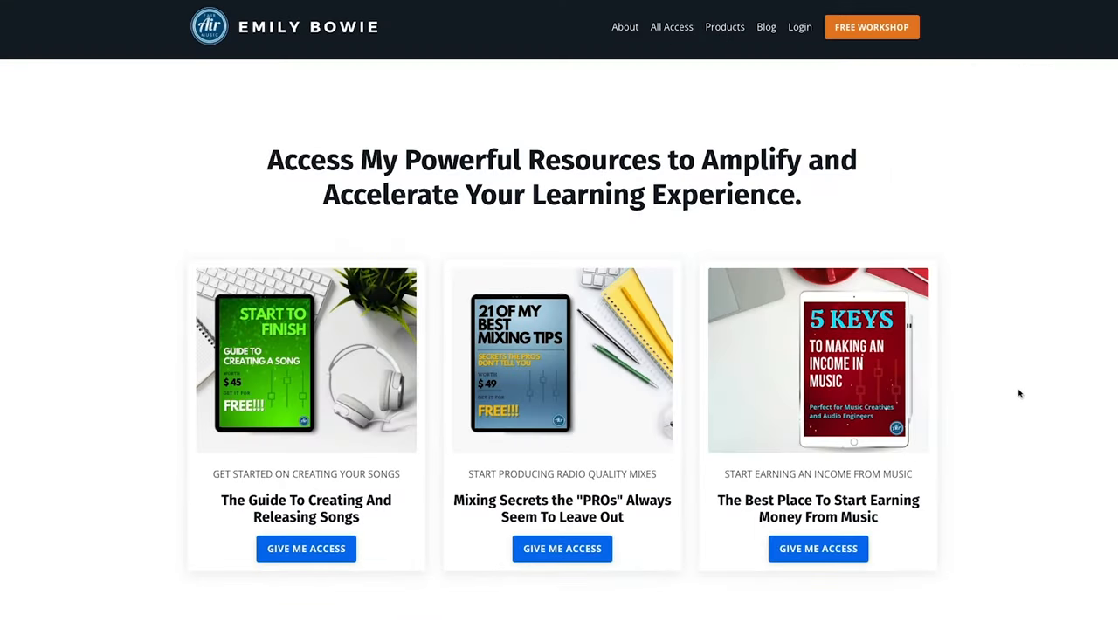
pyautogui.scroll(-3)
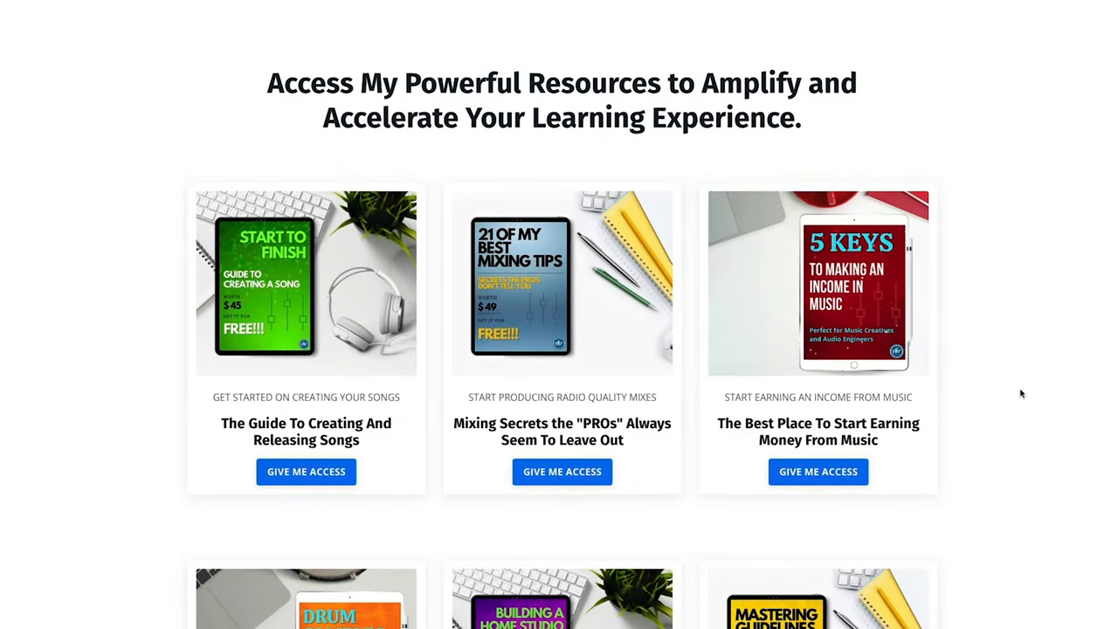
pyautogui.scroll(-3)
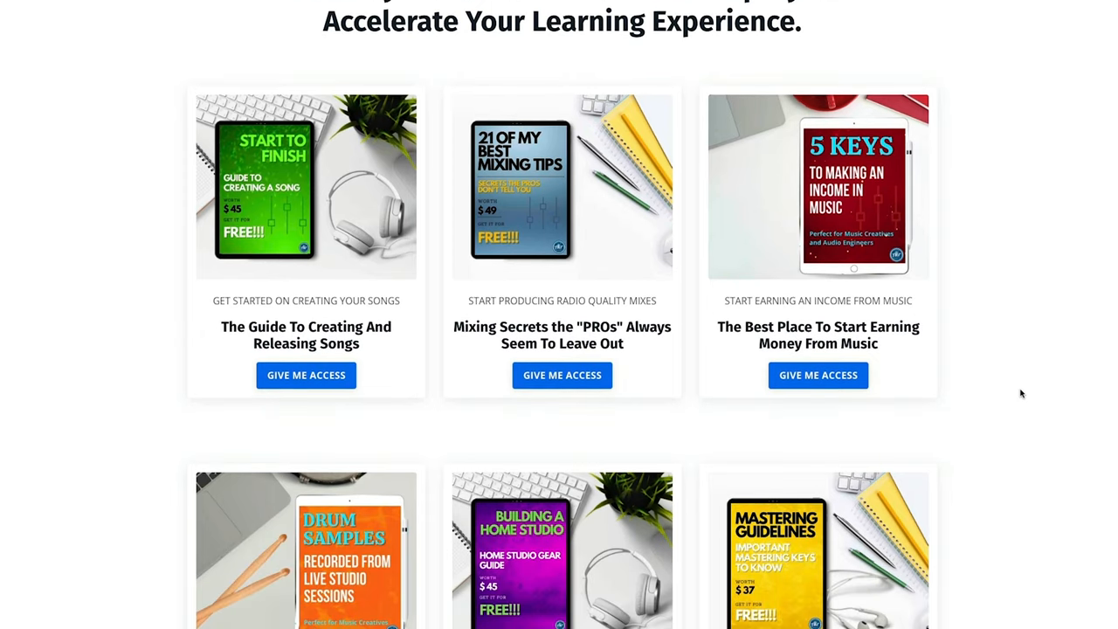
pyautogui.scroll(-3)
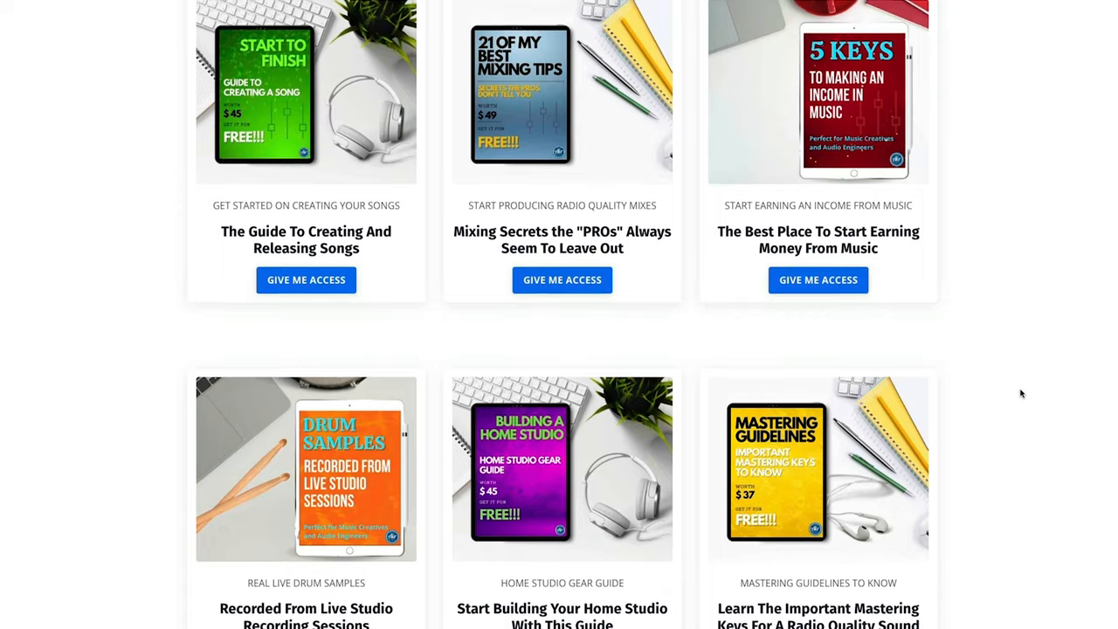
pyautogui.scroll(3)
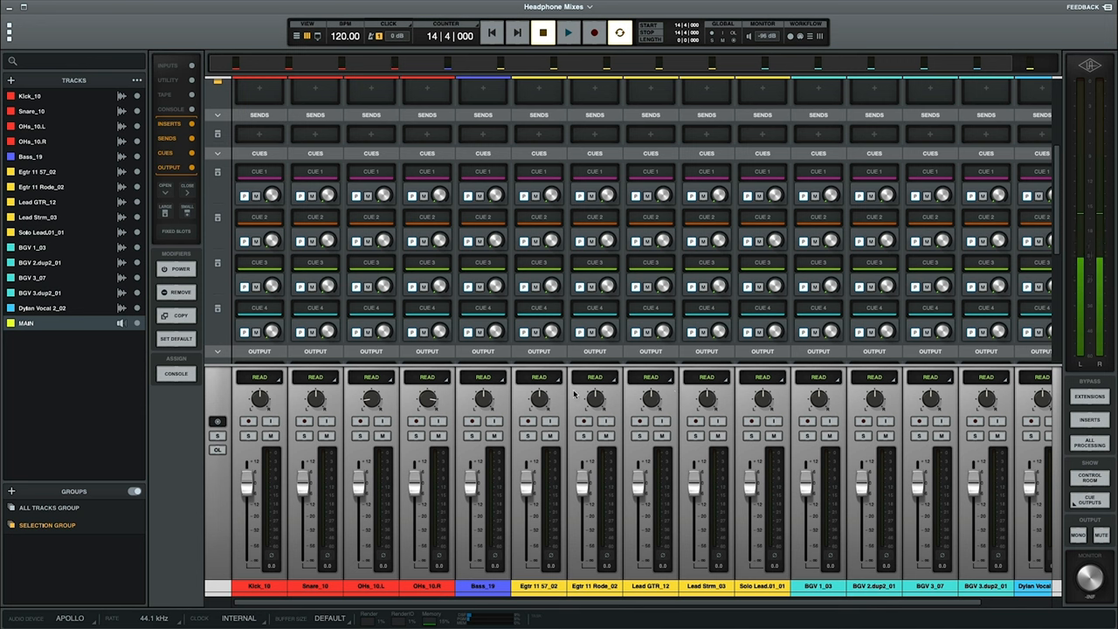
pyautogui.moveTo(245, 340)
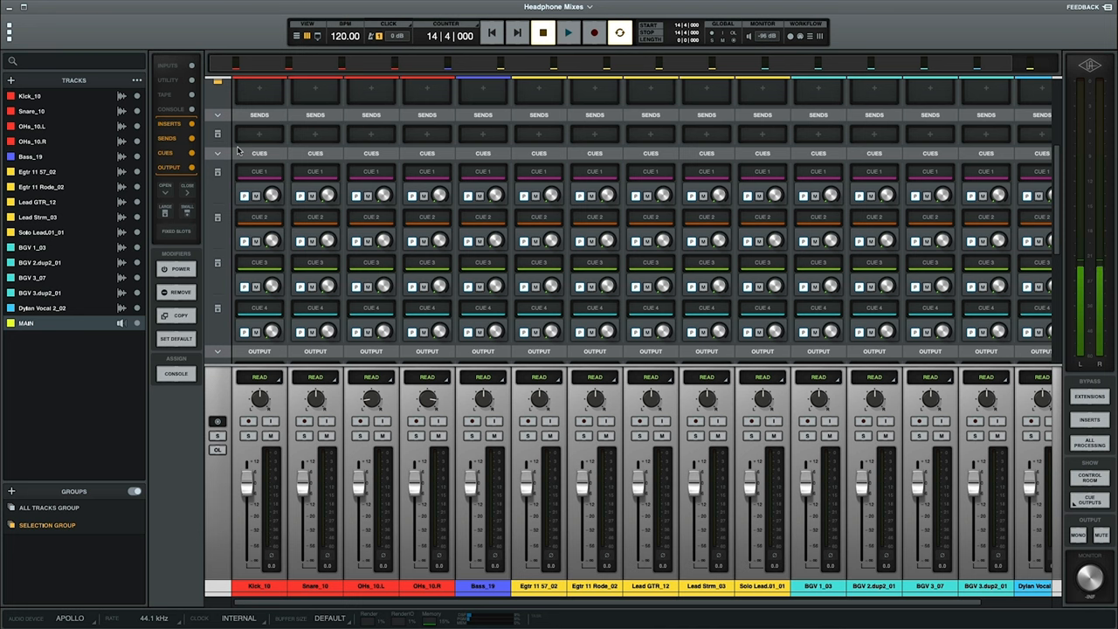
pyautogui.moveTo(838, 329)
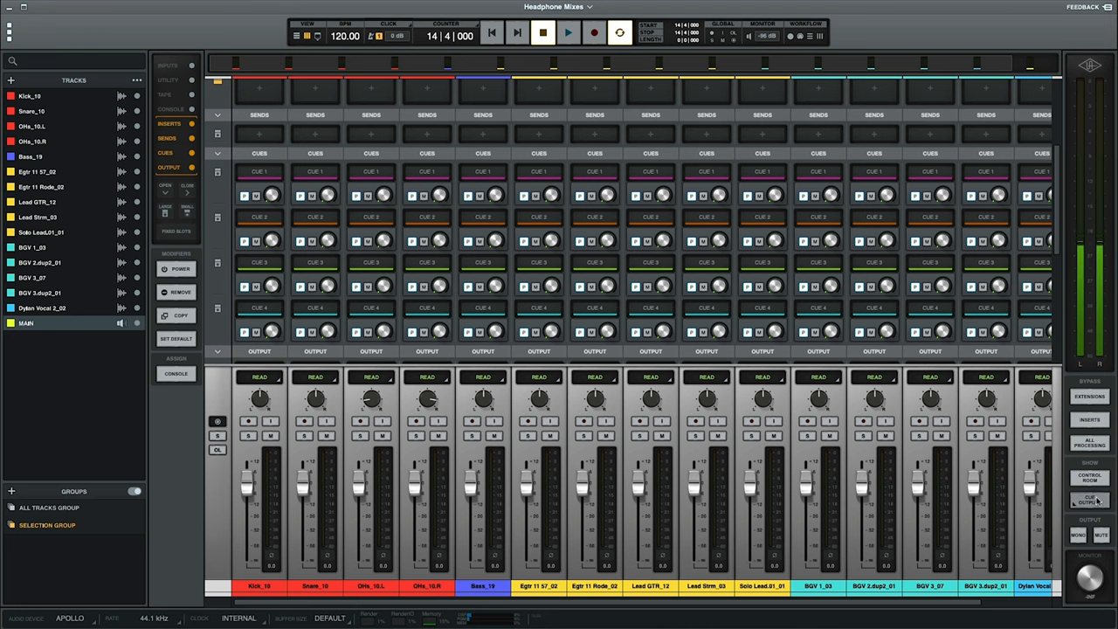
# - Show LUNA's Cue Outputs routing with the Apollo x6 headphone outputs
pyautogui.click(1089, 499)
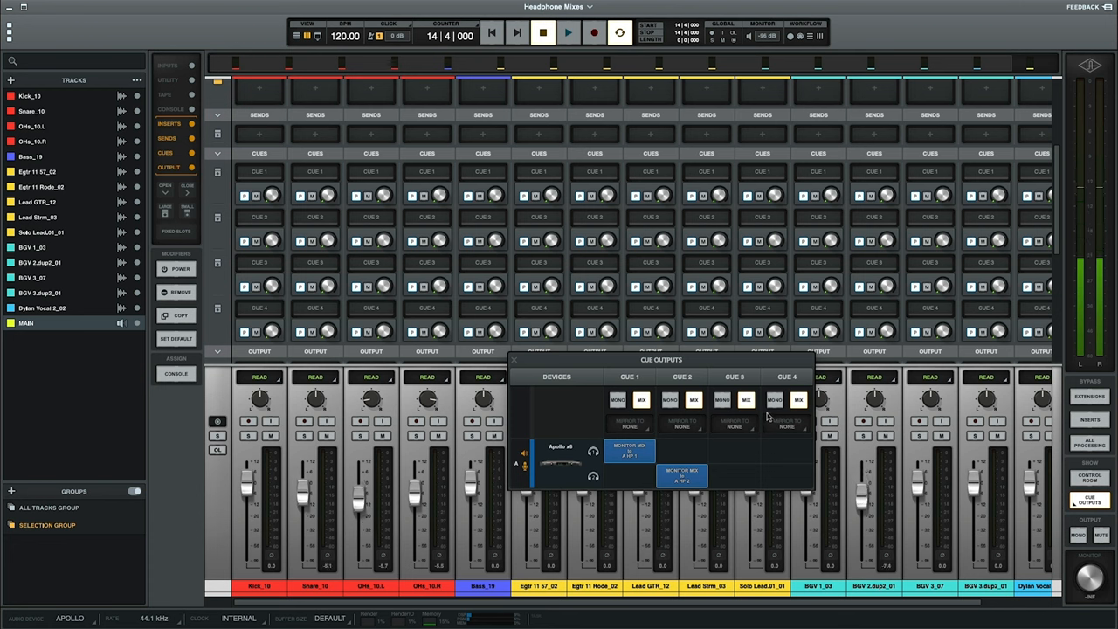
# - Feed Cue 1 to A HP 1 and Cue 2 to A HP 2, with the Control Room section shown
pyautogui.click(746, 399)
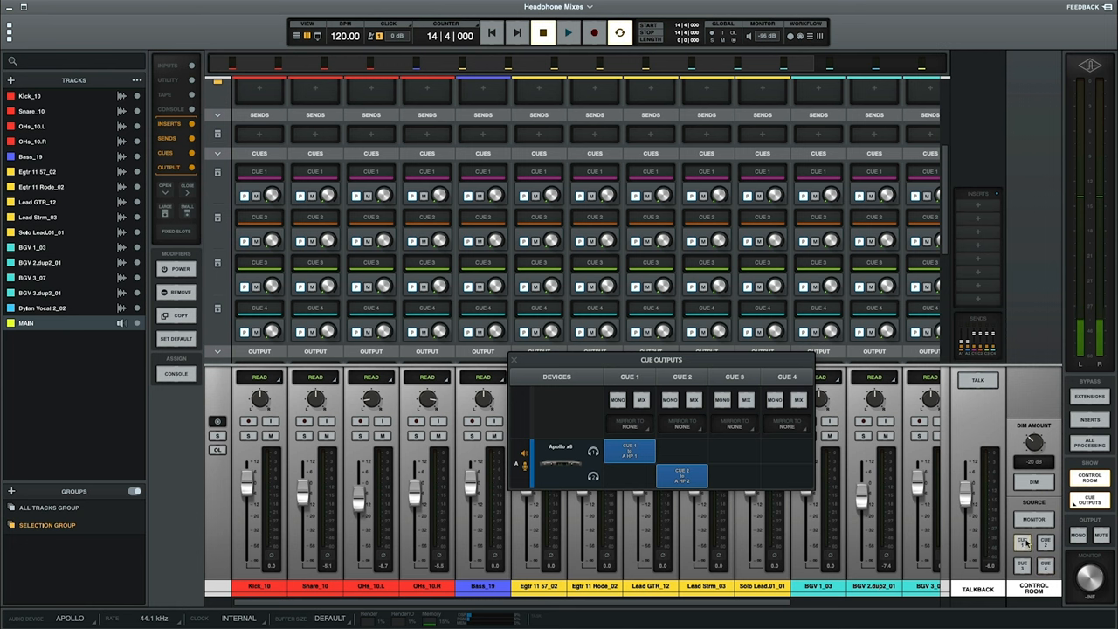
pyautogui.click(1034, 519)
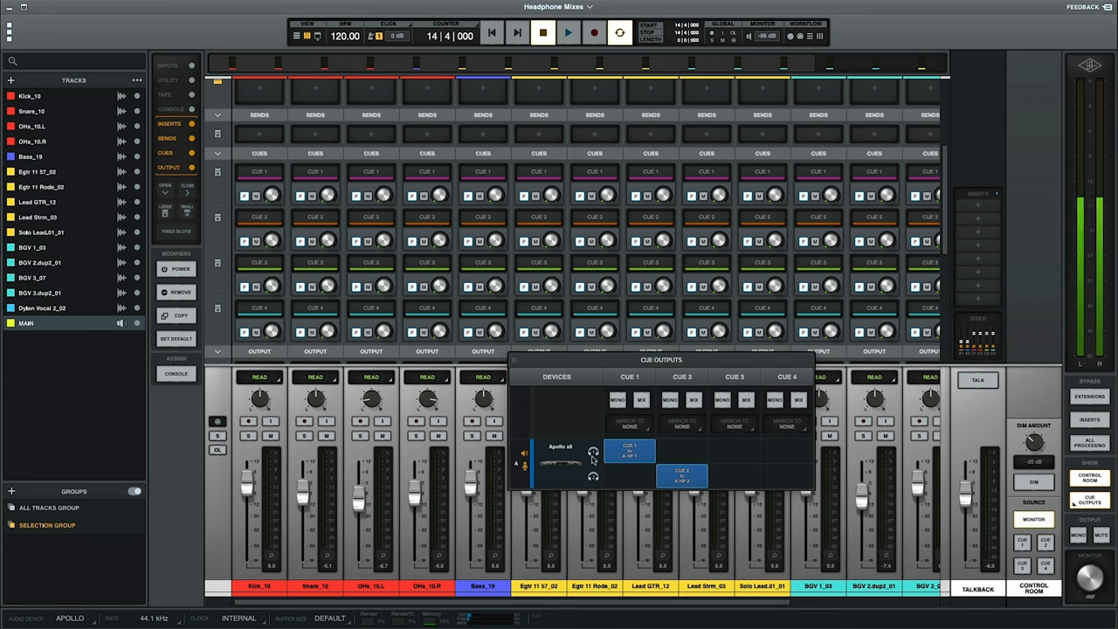
pyautogui.click(629, 450)
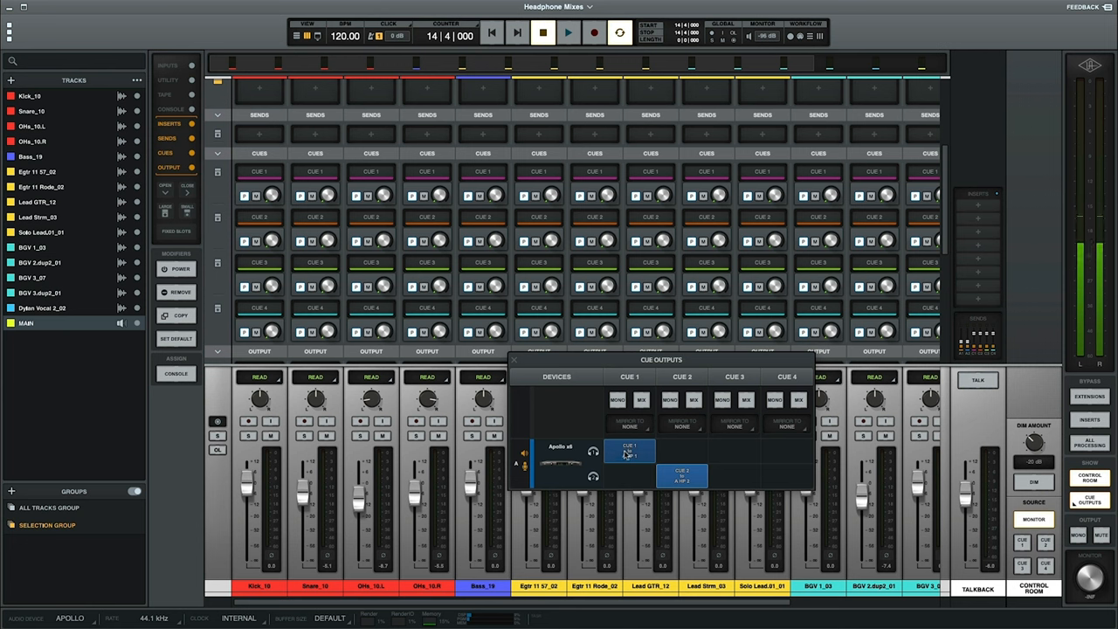
pyautogui.moveTo(625, 453)
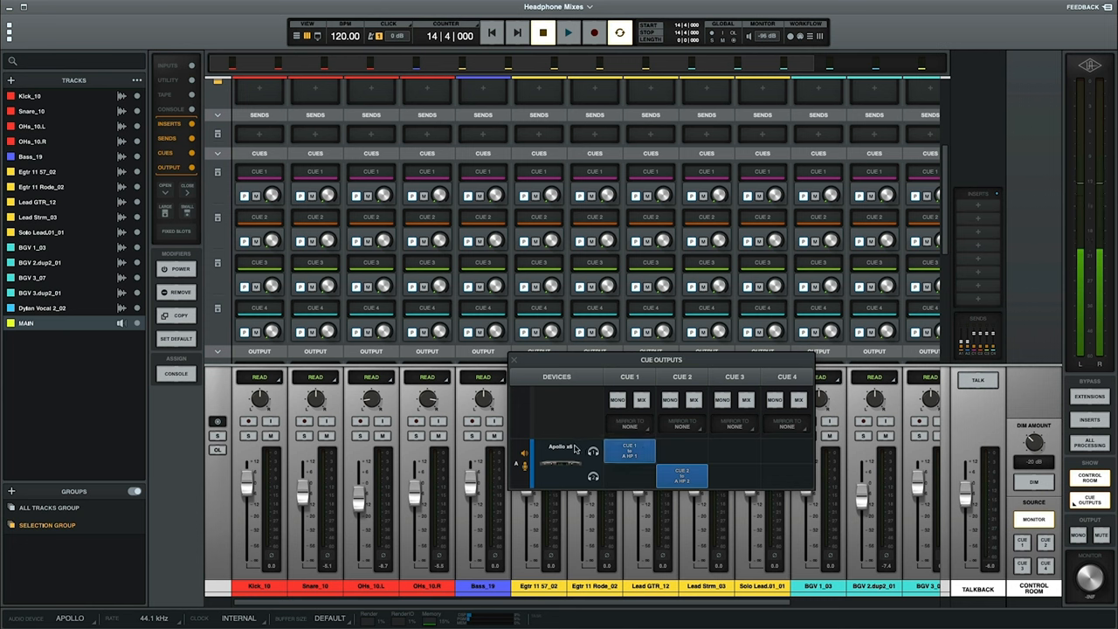
pyautogui.click(630, 451)
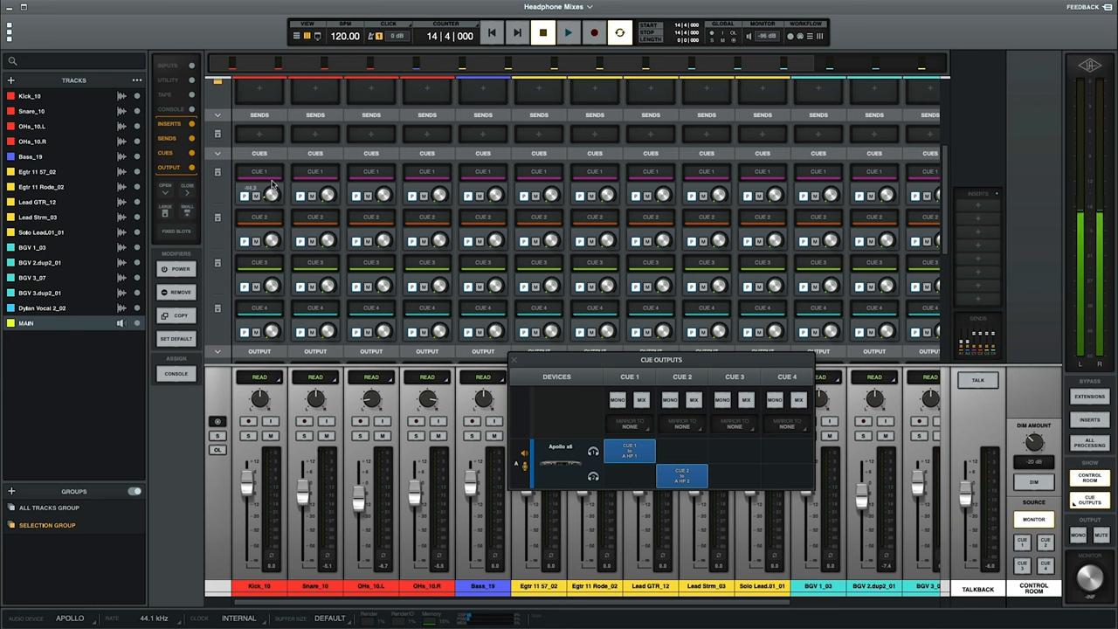
pyautogui.moveTo(276, 138)
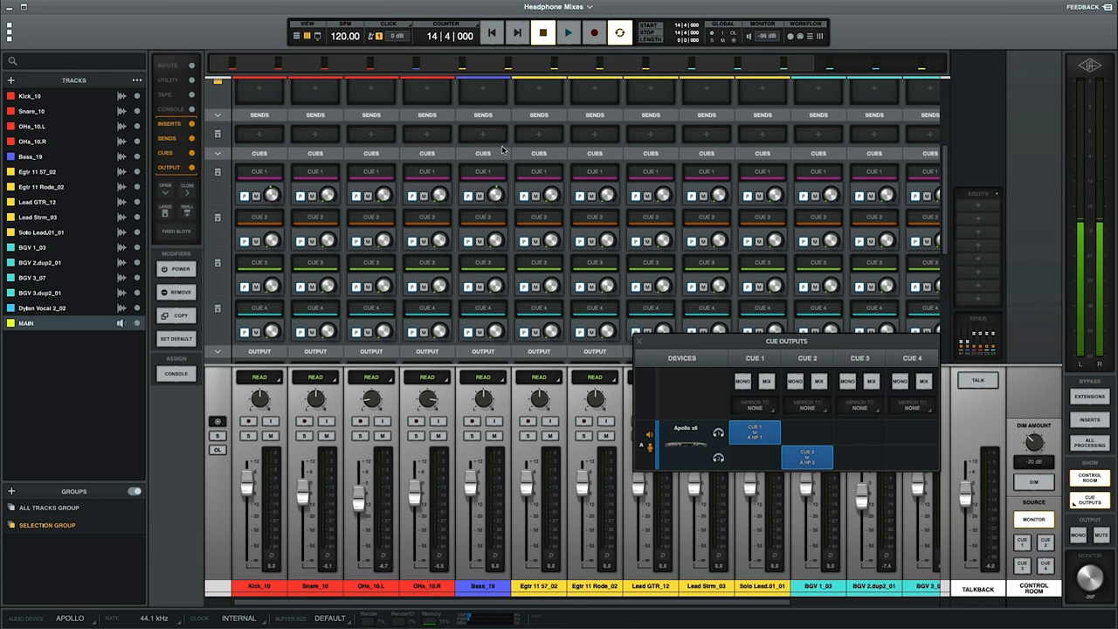
pyautogui.moveTo(489, 191)
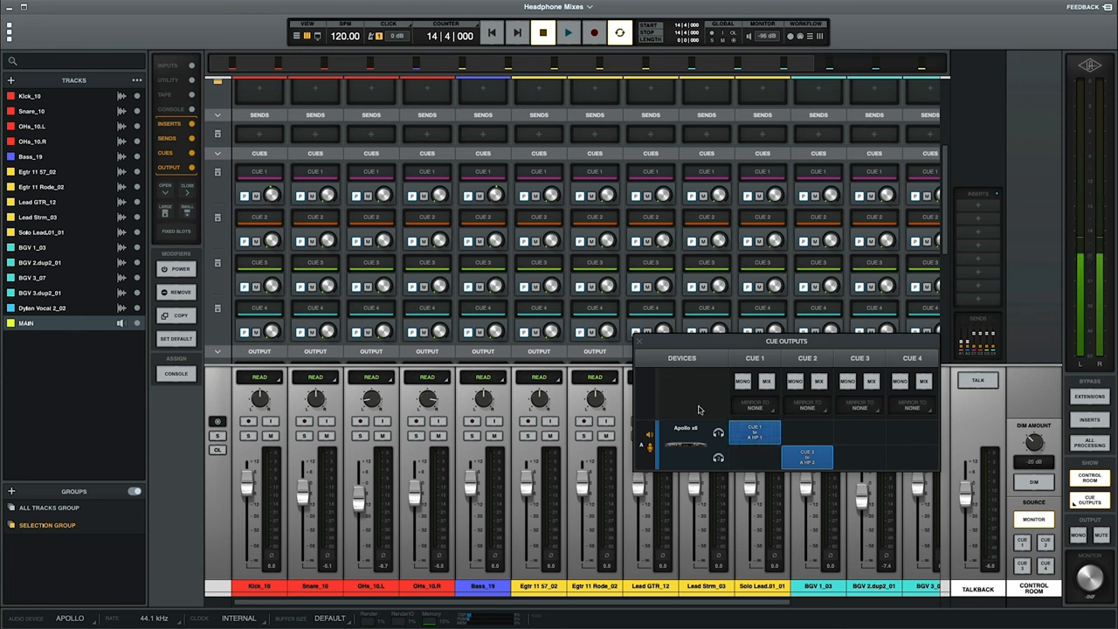
pyautogui.moveTo(290, 188)
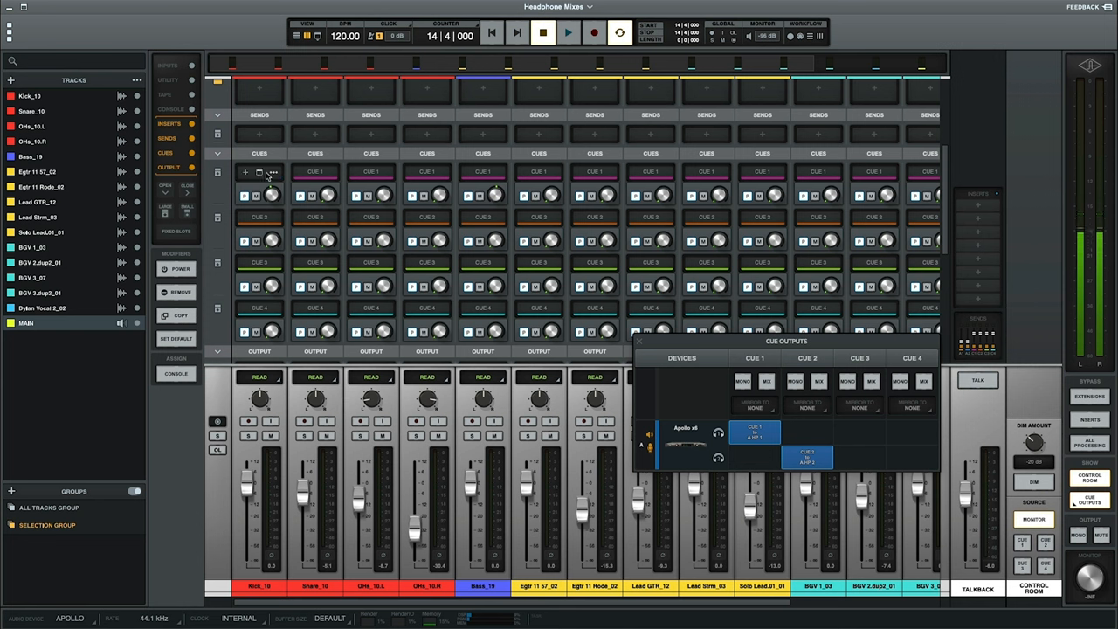
pyautogui.moveTo(612, 518)
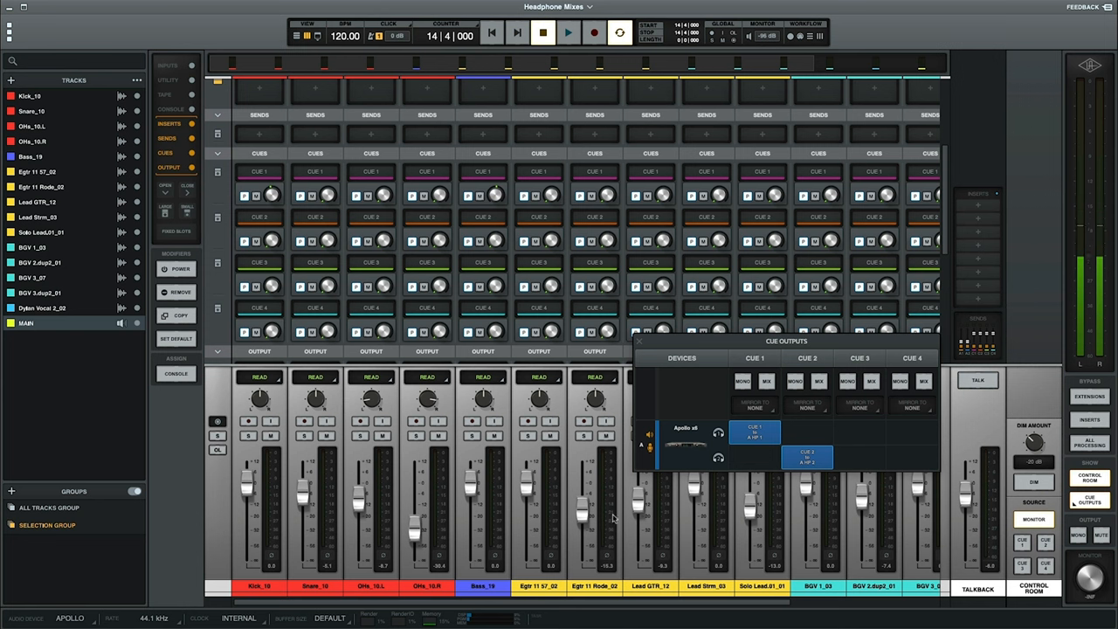
pyautogui.moveTo(763, 502)
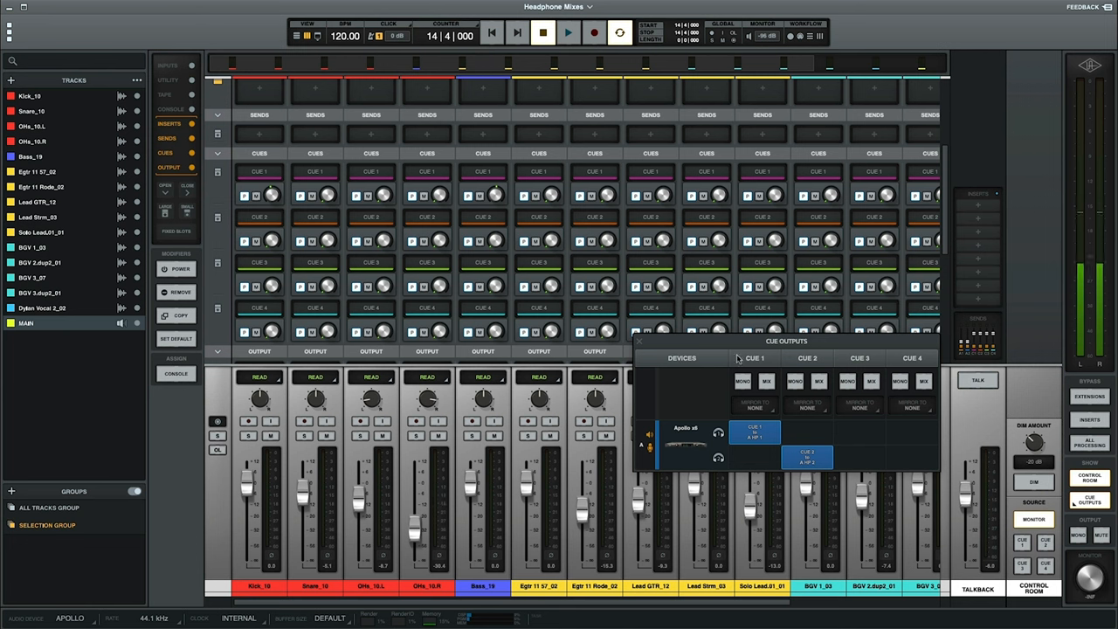
pyautogui.moveTo(815, 397)
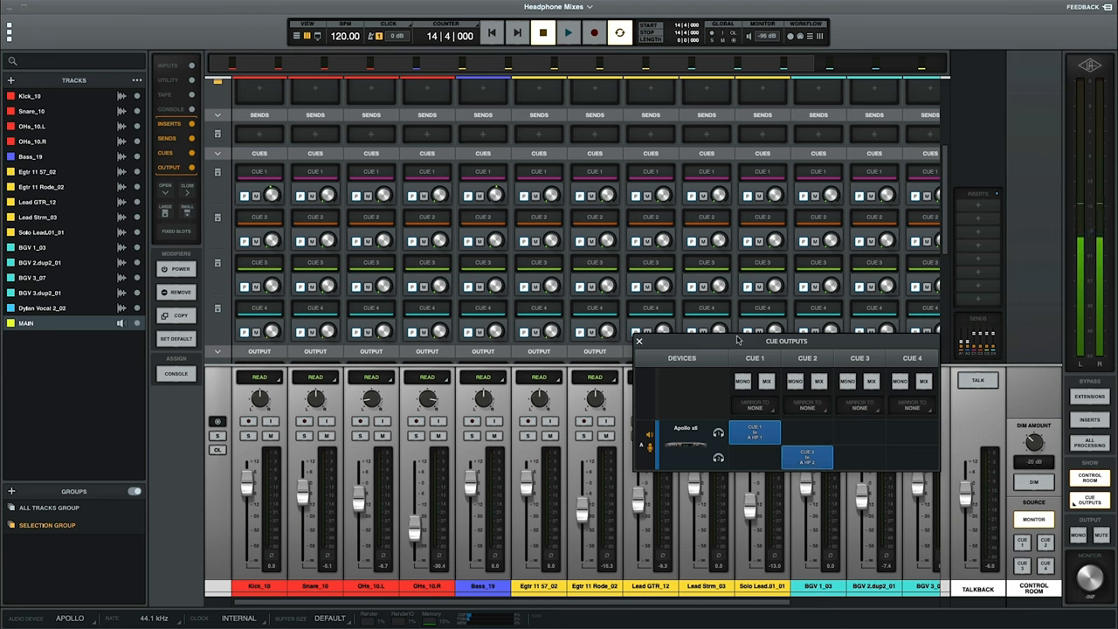
# - Reposition the Cue Outputs window over the left-hand channel strips
pyautogui.moveTo(787, 341); pyautogui.dragTo(454, 352)
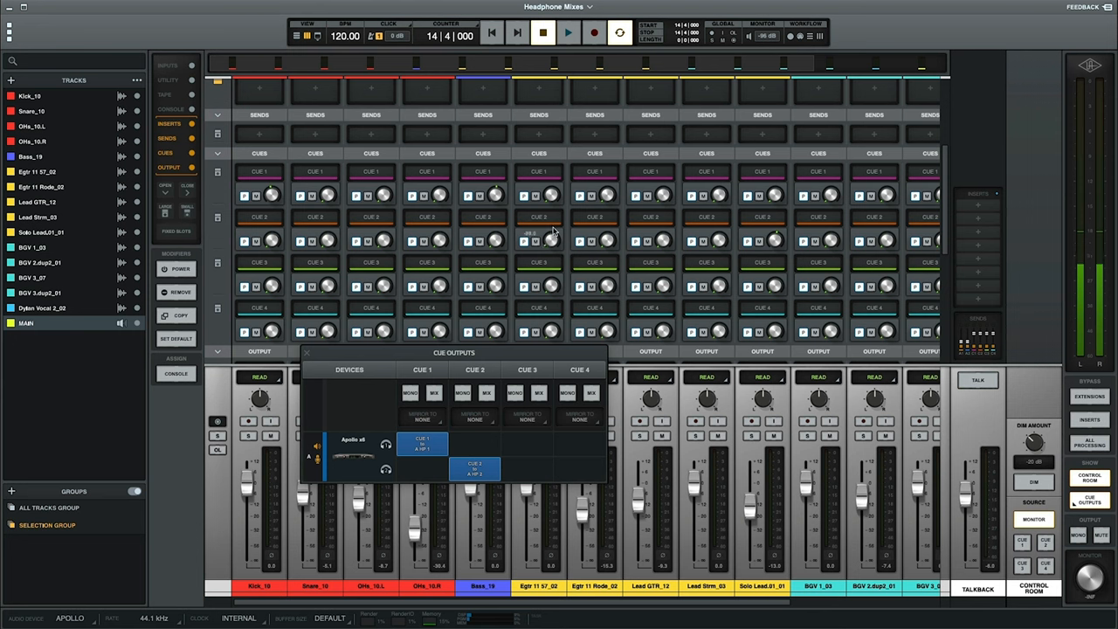
pyautogui.moveTo(607, 221)
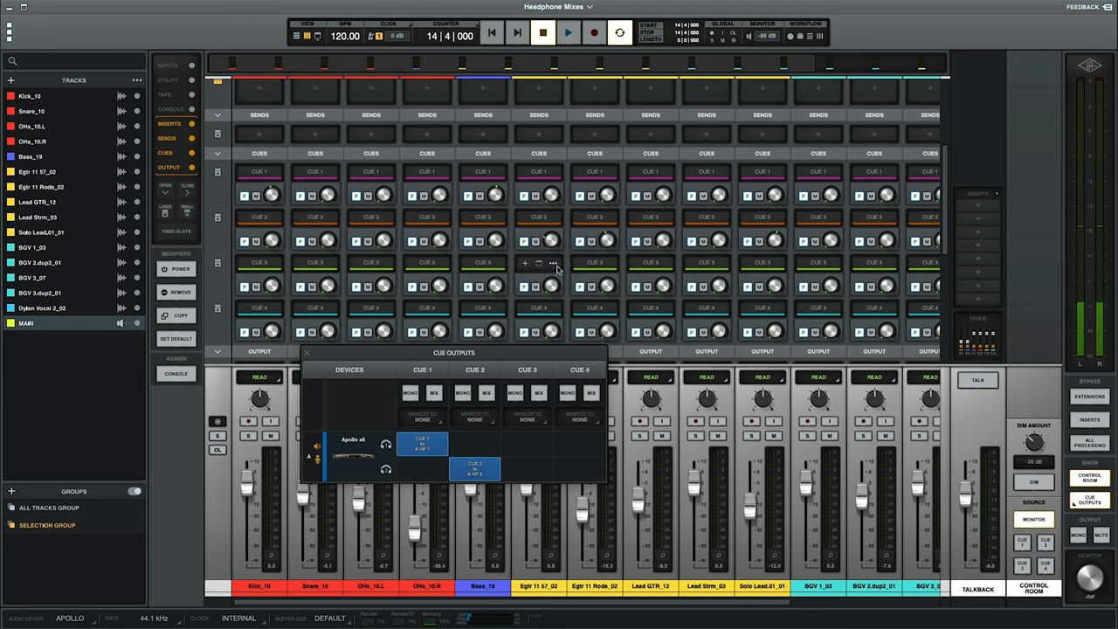
pyautogui.moveTo(937, 563)
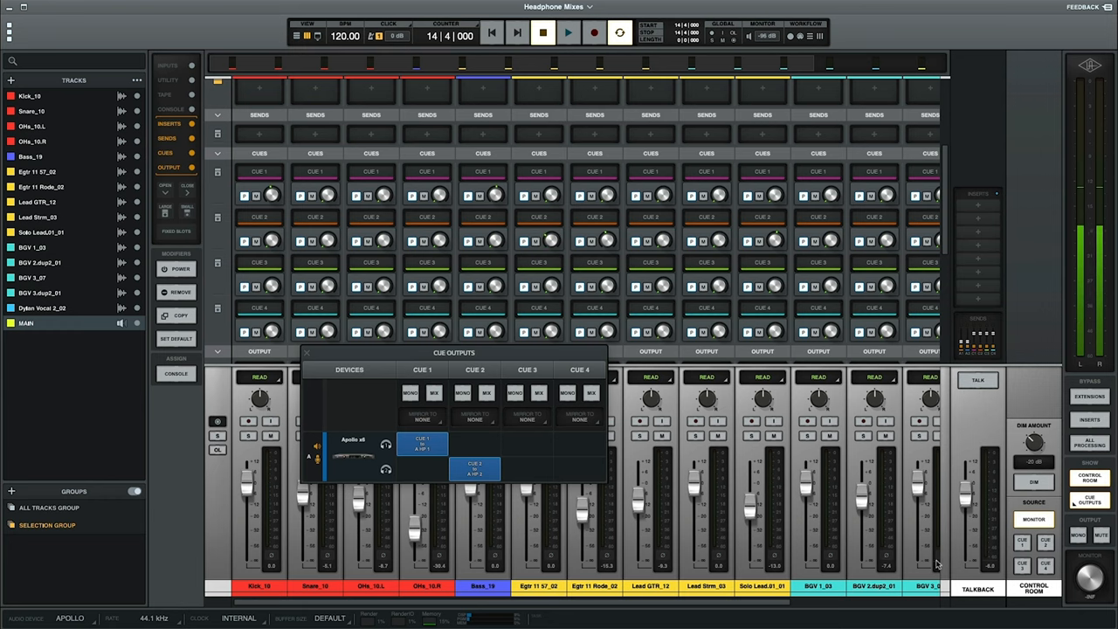